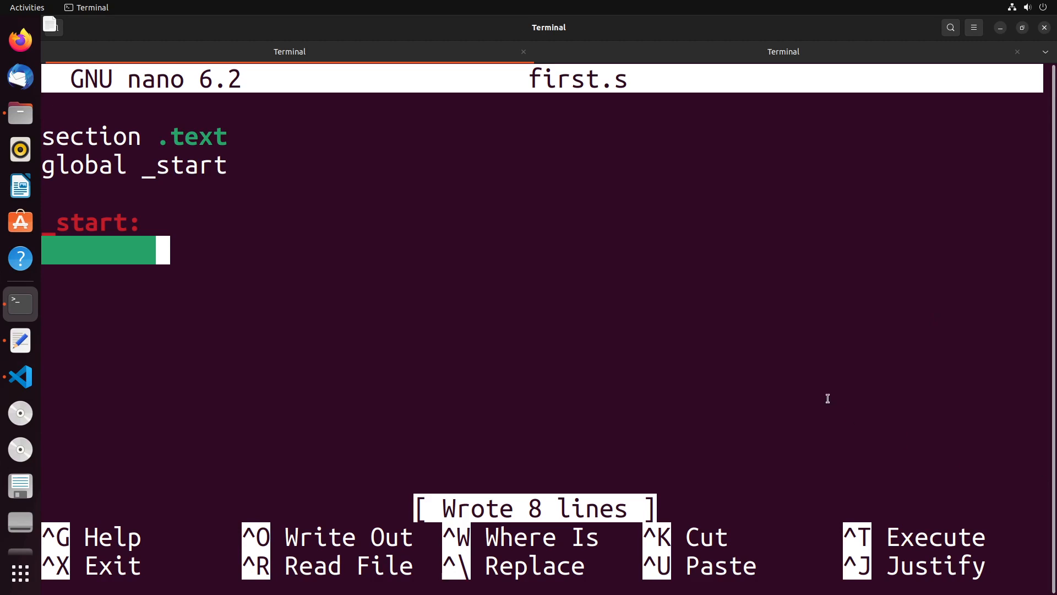
# Step: Write 'MOV eax,11' and 'MOV ecx,2' under _start in first.s and save
pyautogui.write('MOV')
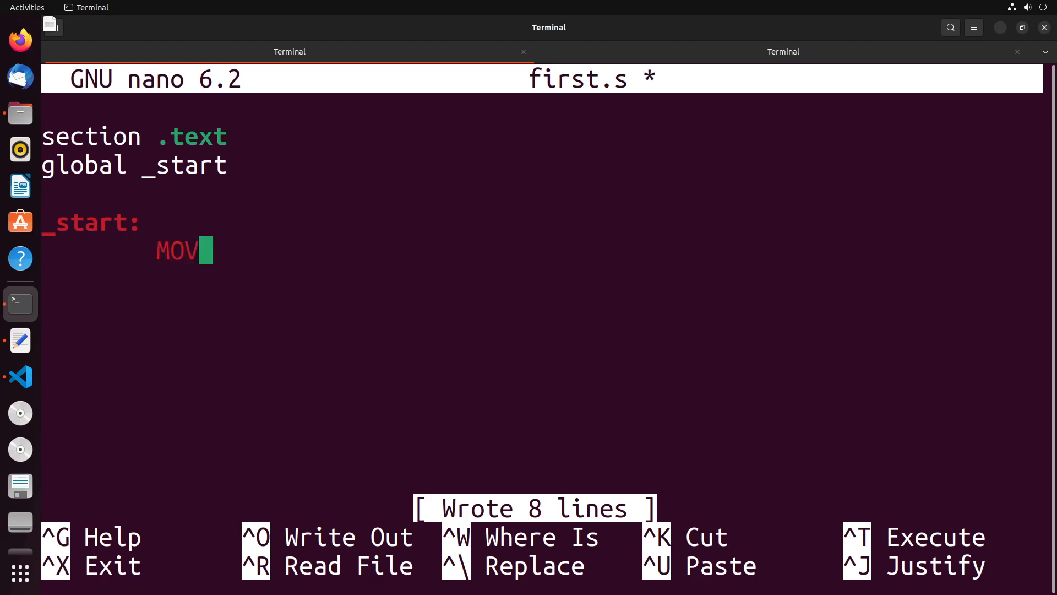
pyautogui.write('eax,11')
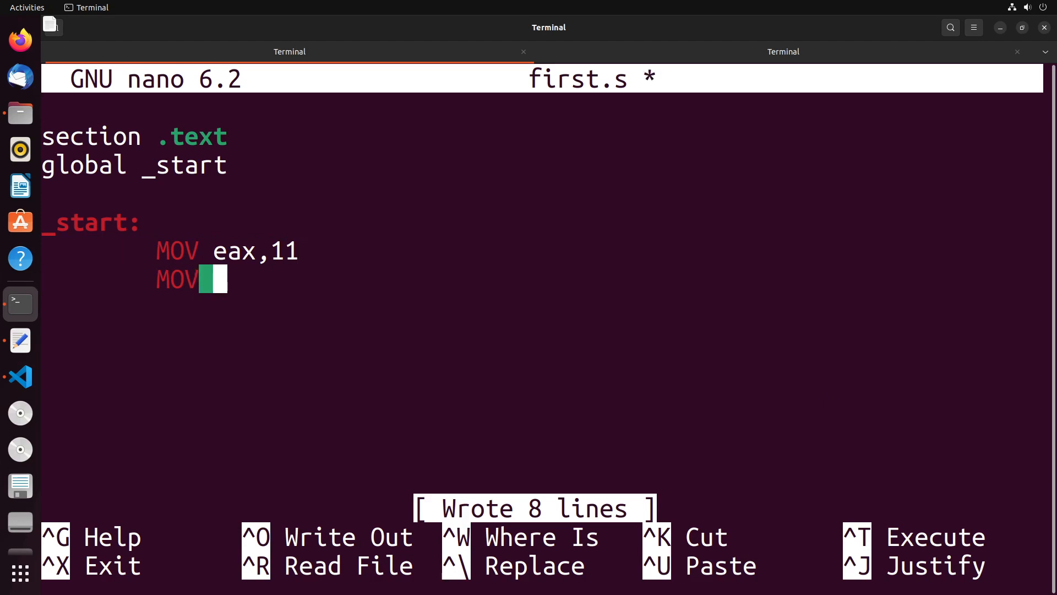
pyautogui.write('ecx,')
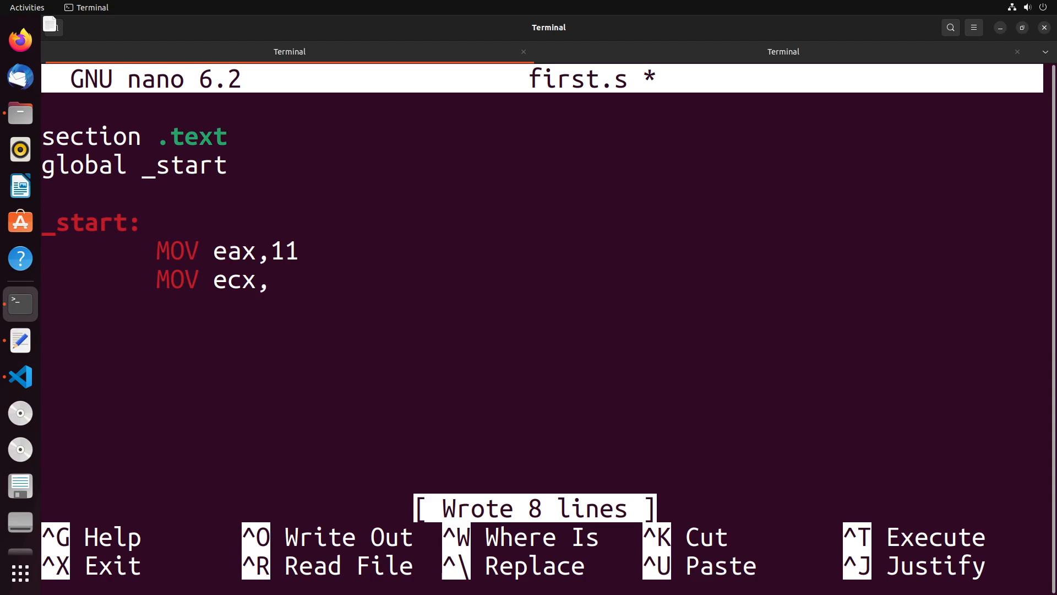
pyautogui.write('2')
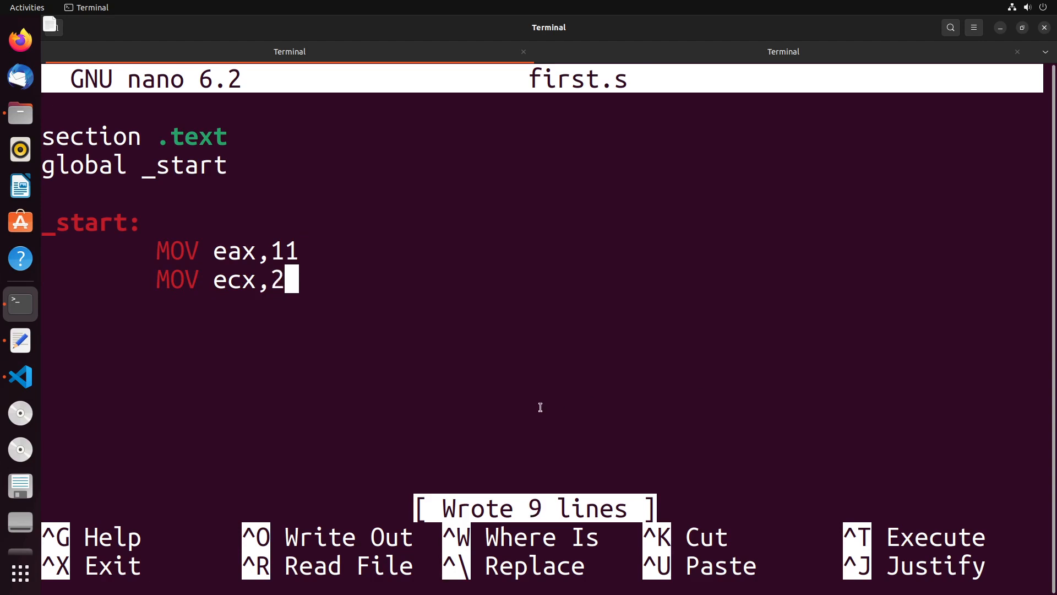
pyautogui.moveTo(303, 250)
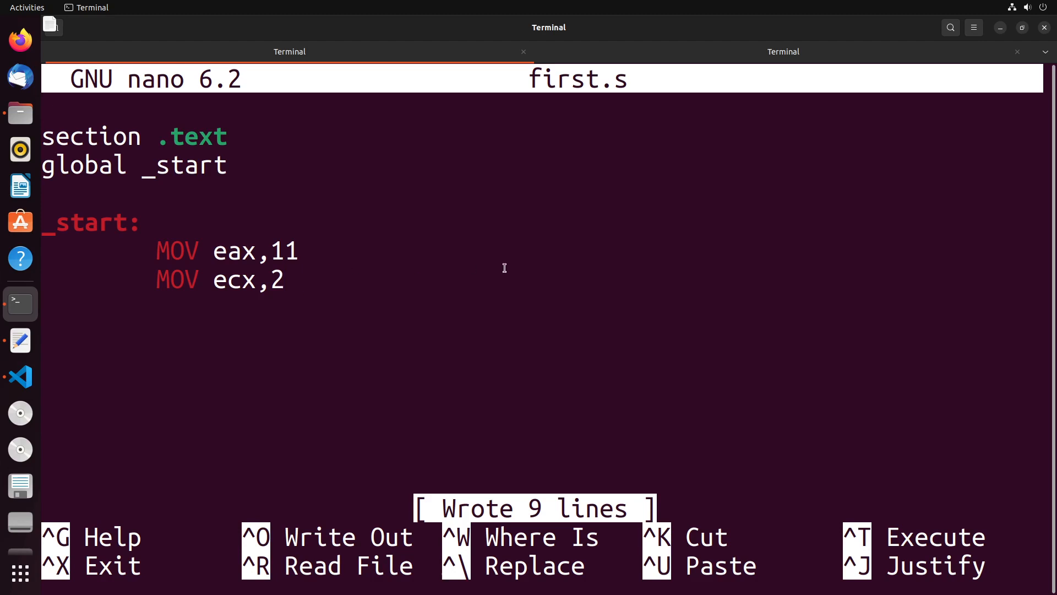
# Step: Add 'DIV ecx' and 'INT 80' lines to first.s, then go to the GDB terminal
pyautogui.write('D')
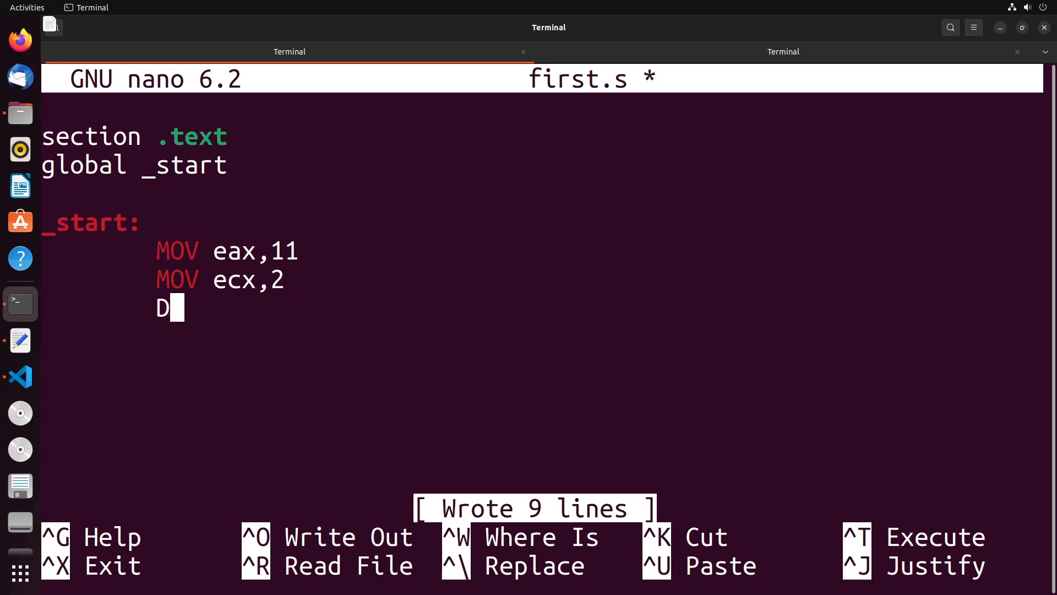
pyautogui.write('IV')
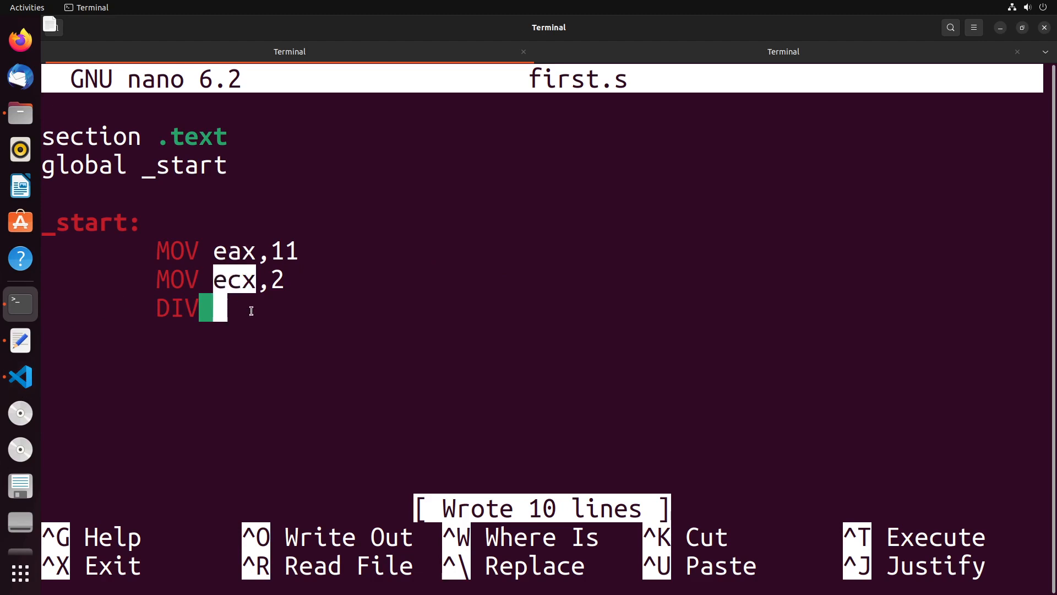
pyautogui.write('ecx')
pyautogui.click(247, 337)
pyautogui.write('INT 80')
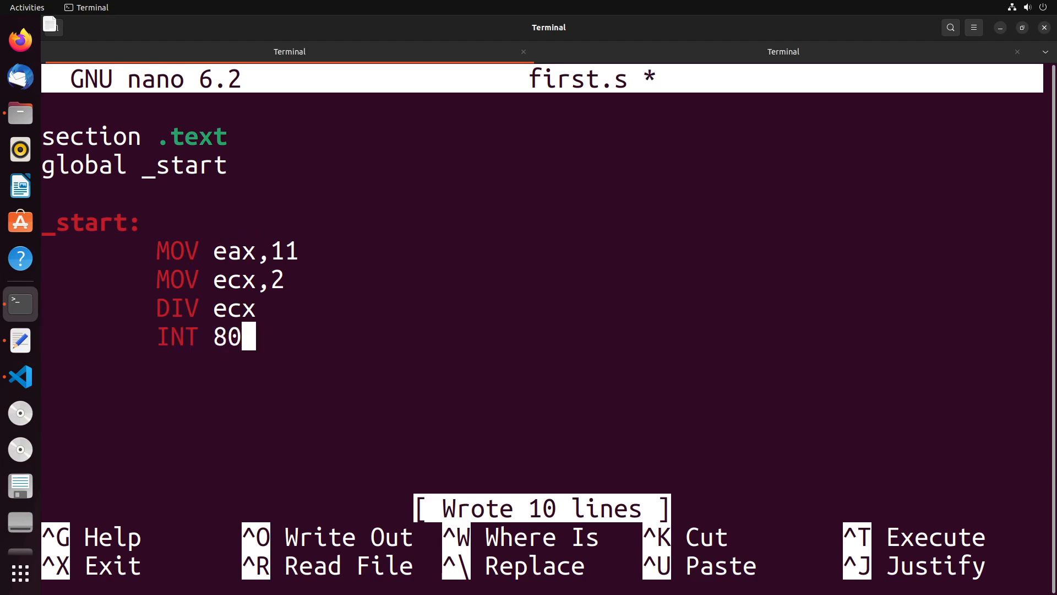
pyautogui.click(783, 52)
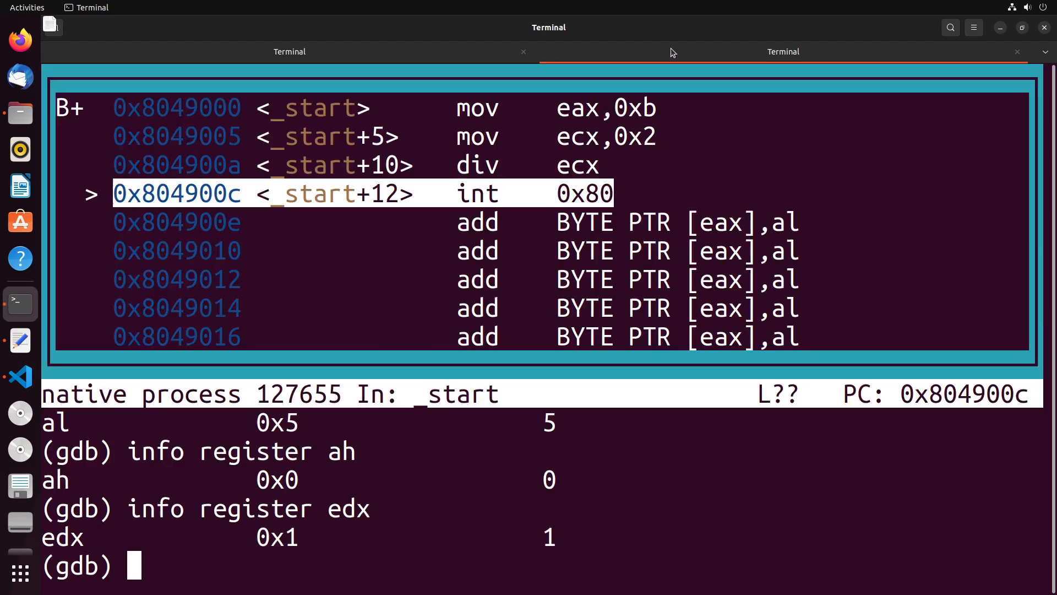
# Step: Quit the old GDB session with 'y' and relaunch gdb on first past the paging prompt
pyautogui.write('quit')
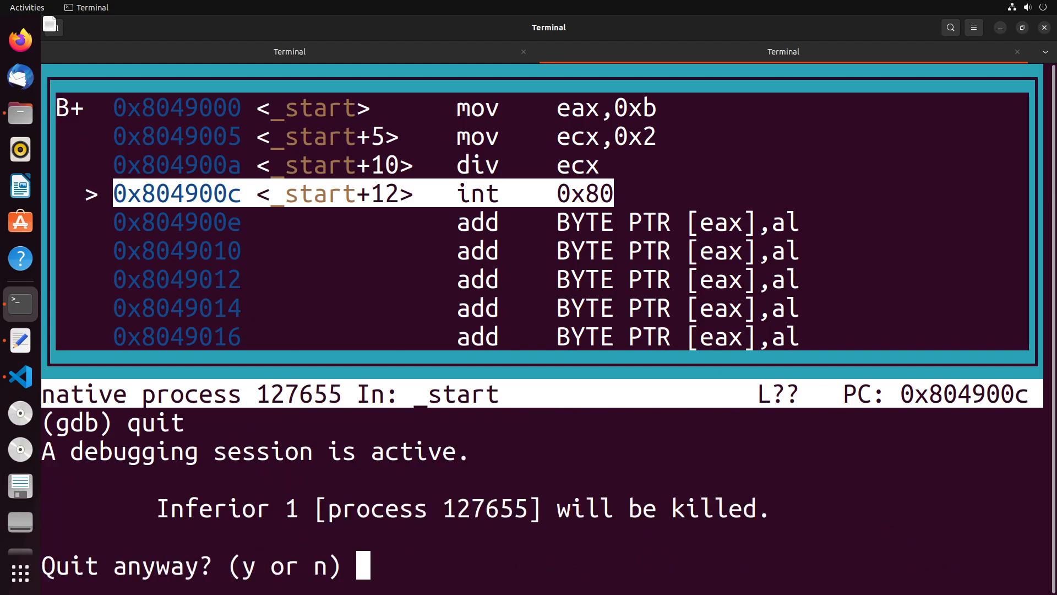
pyautogui.write('y')
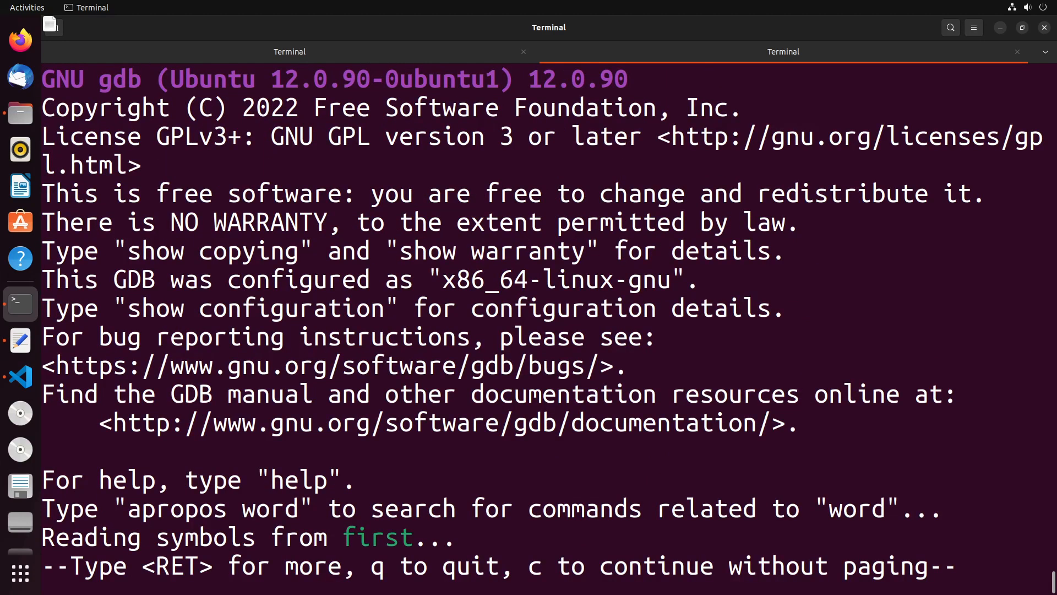
pyautogui.press('Return')
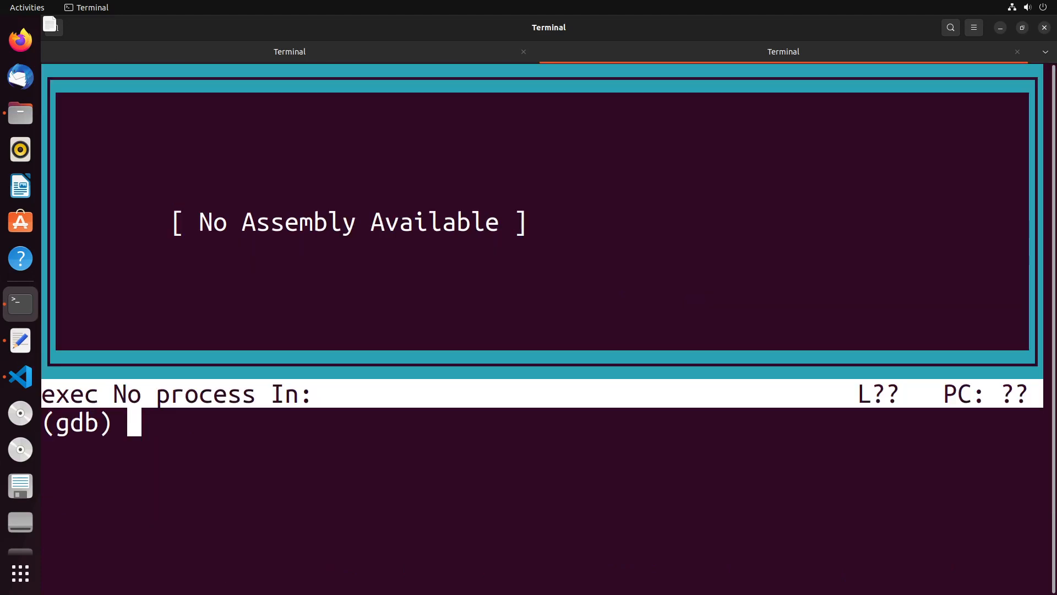
# Step: Break at _start, run first, and stepi until execution reaches int 0x80
pyautogui.write('break _sta')
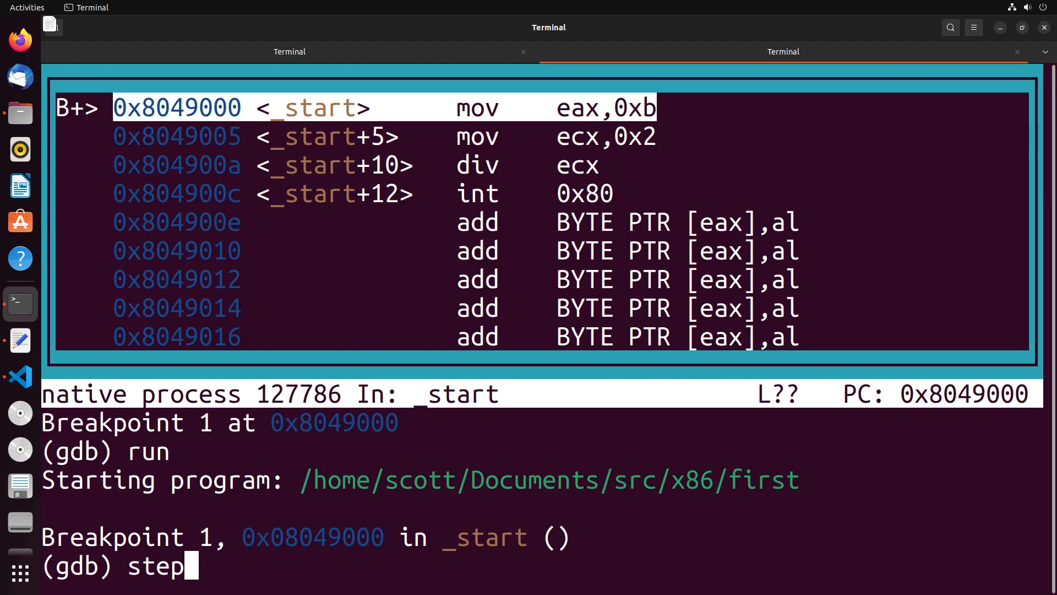
pyautogui.write('stepi')
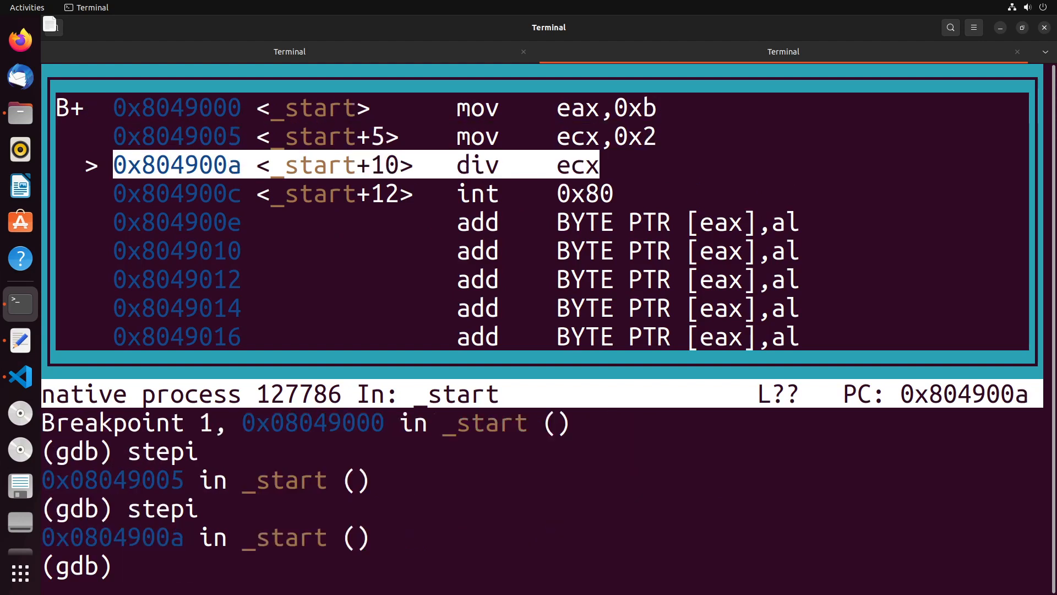
pyautogui.write('stepi')
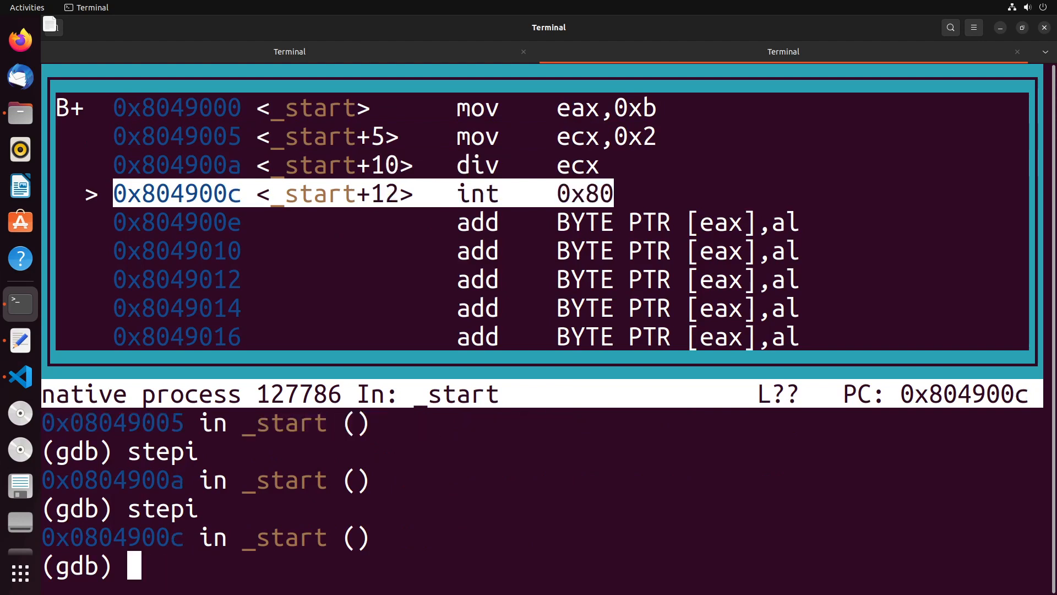
pyautogui.write('info register')
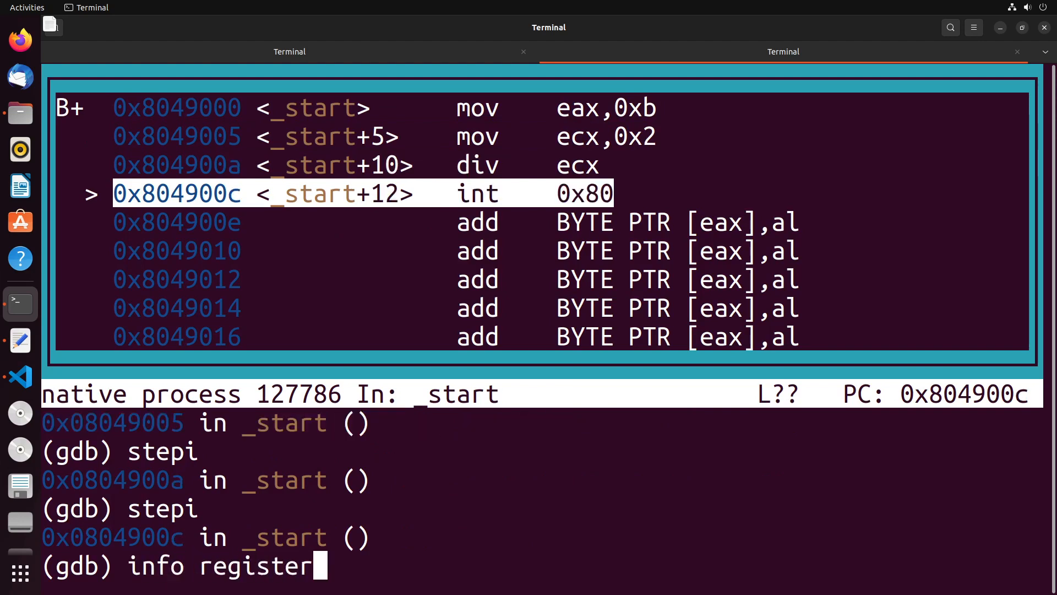
# Step: Query eax (quotient 5) and edx (remainder 1) with 'info register'
pyautogui.press('Return')
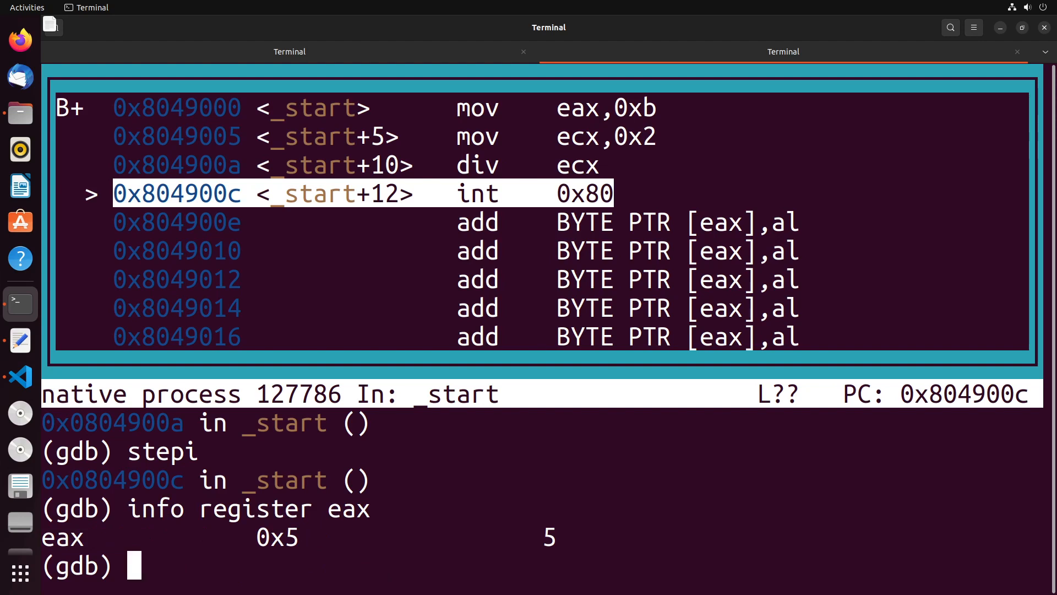
pyautogui.write('info register edx')
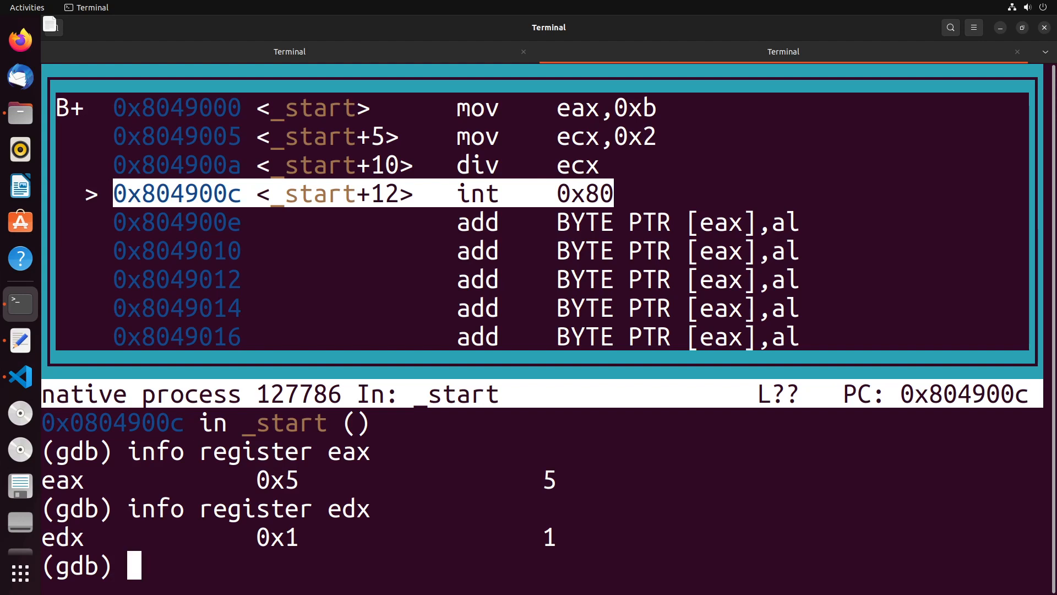
pyautogui.moveTo(430, 60)
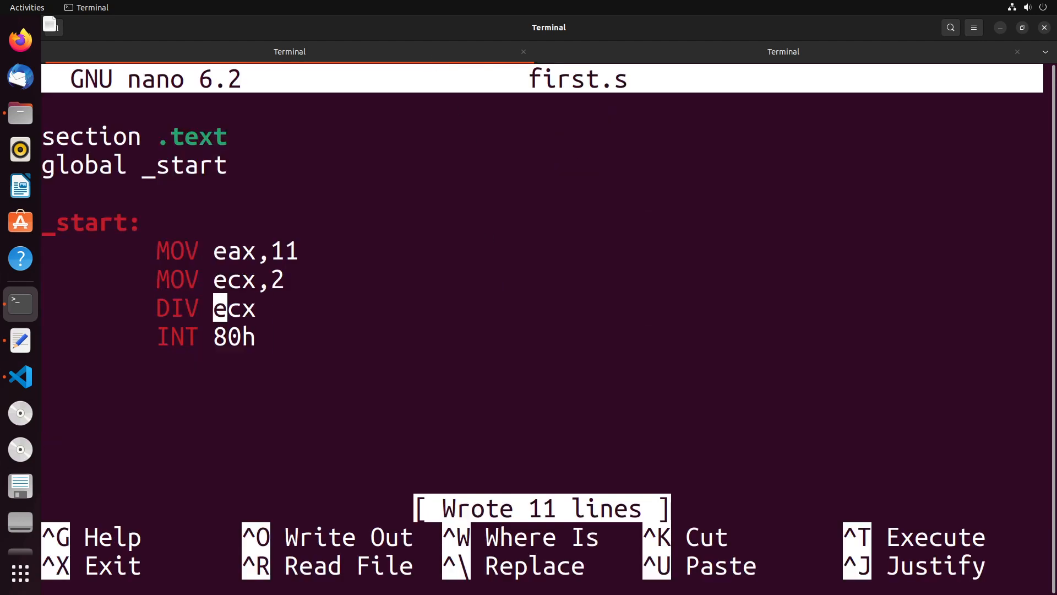
# Step: Change DIV to IDIV ecx and load 0xff into eax instead of 11, then save
pyautogui.write('I')
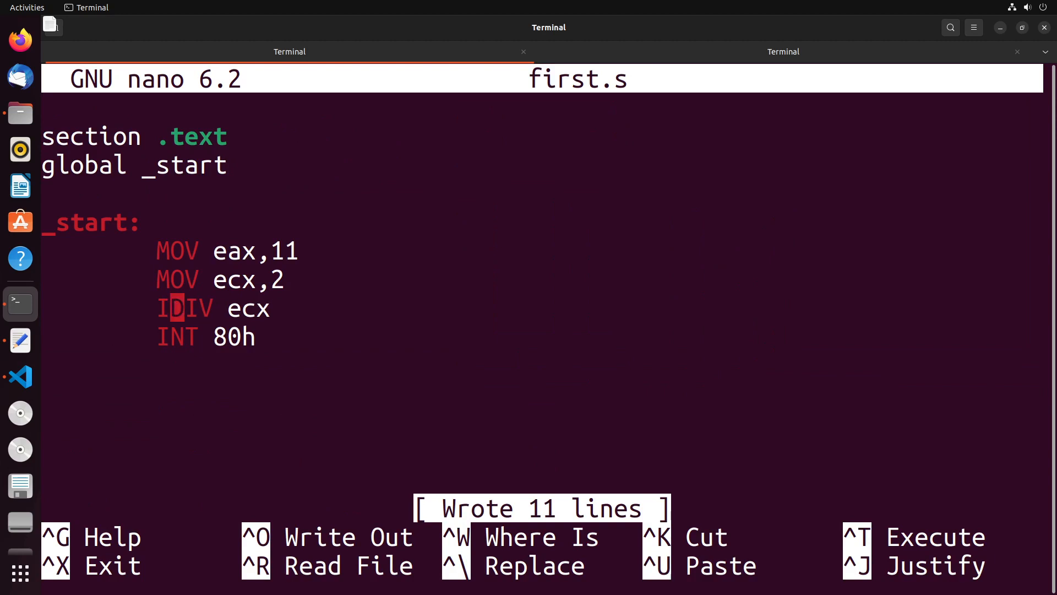
pyautogui.moveTo(469, 223)
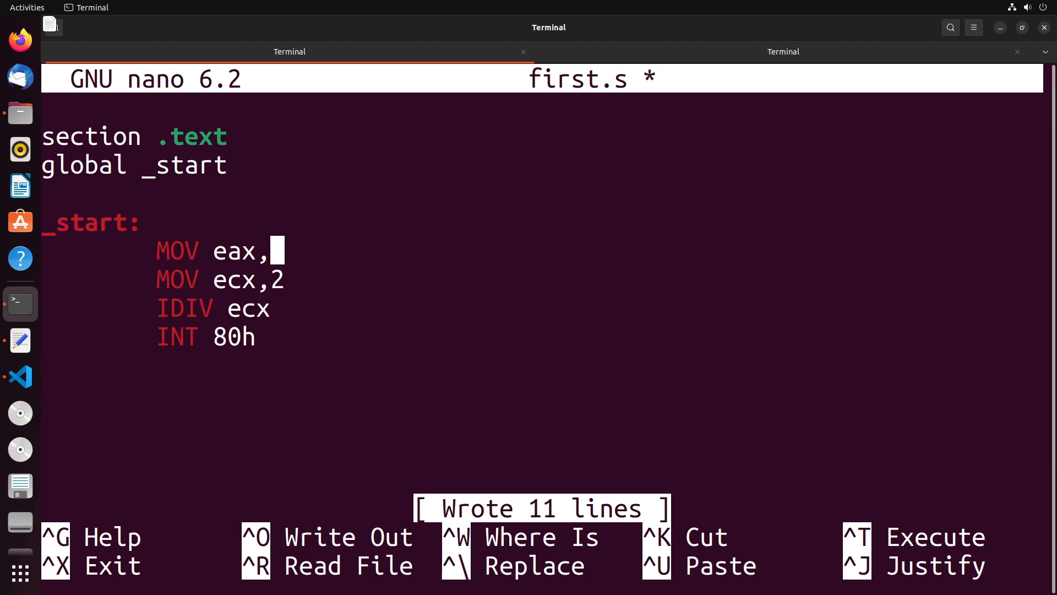
pyautogui.write('0xff')
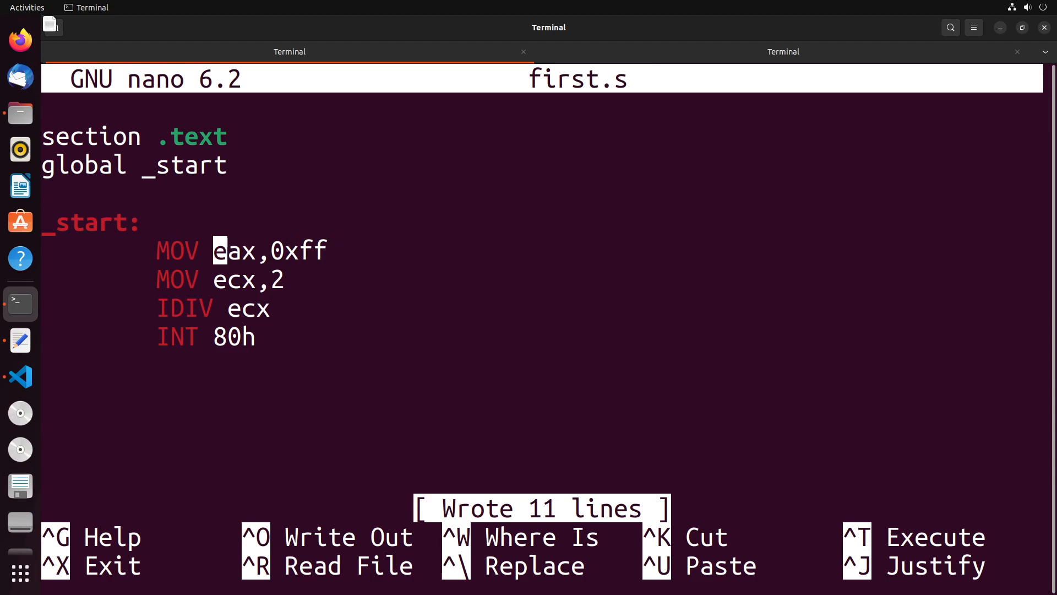